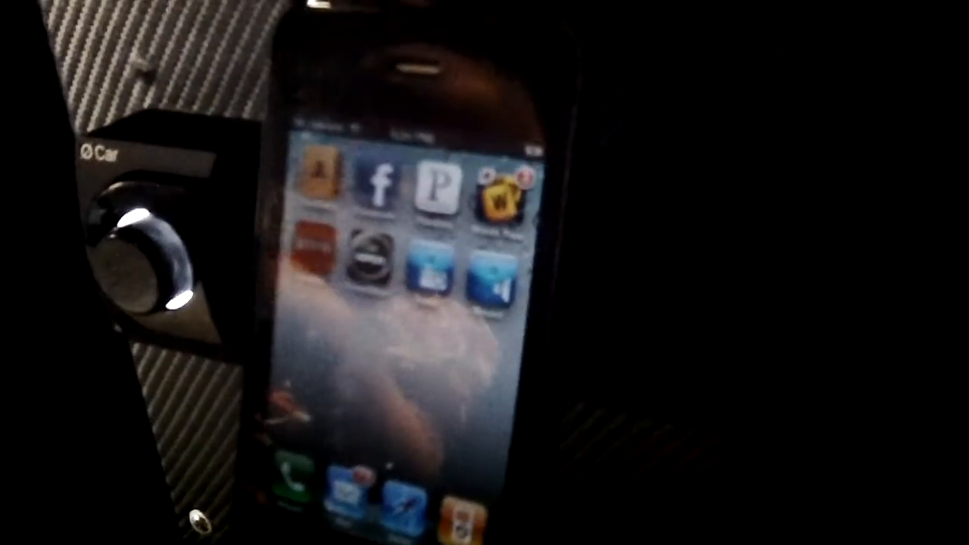
- Launch the Facebook app from the iPhone home screen to reach its login page
left_click(378, 186)
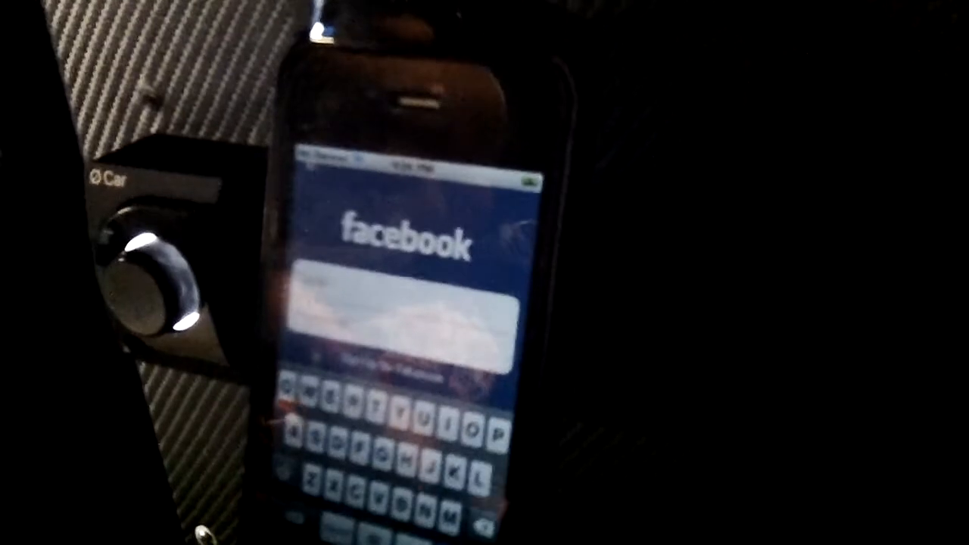